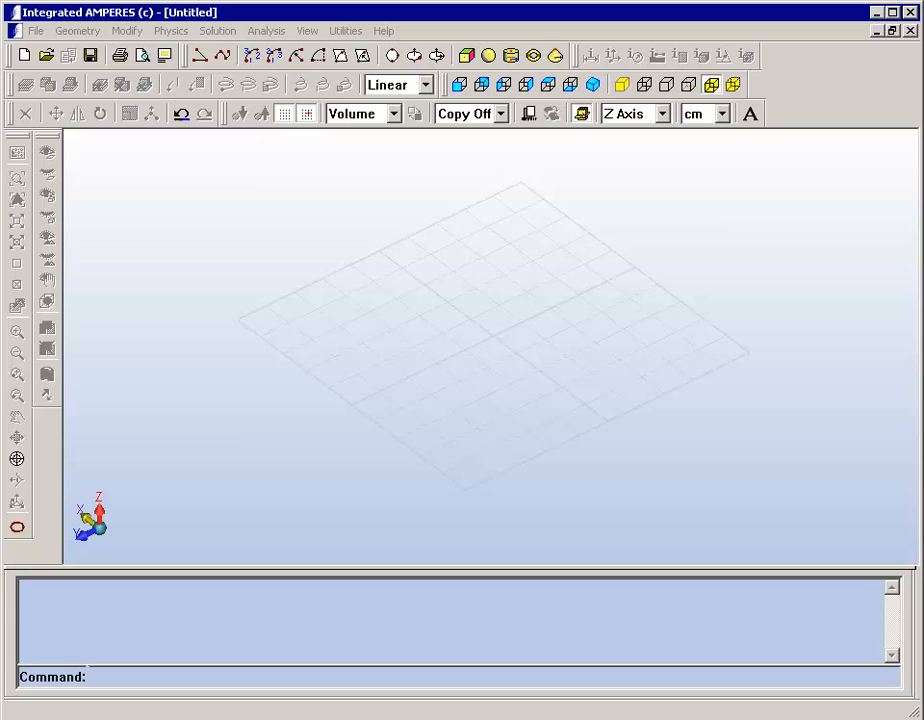
Browse the File and Geometry menus without choosing a command, leaving the profile unchanged
{"action": "left_click", "coordinate": [36, 30]}
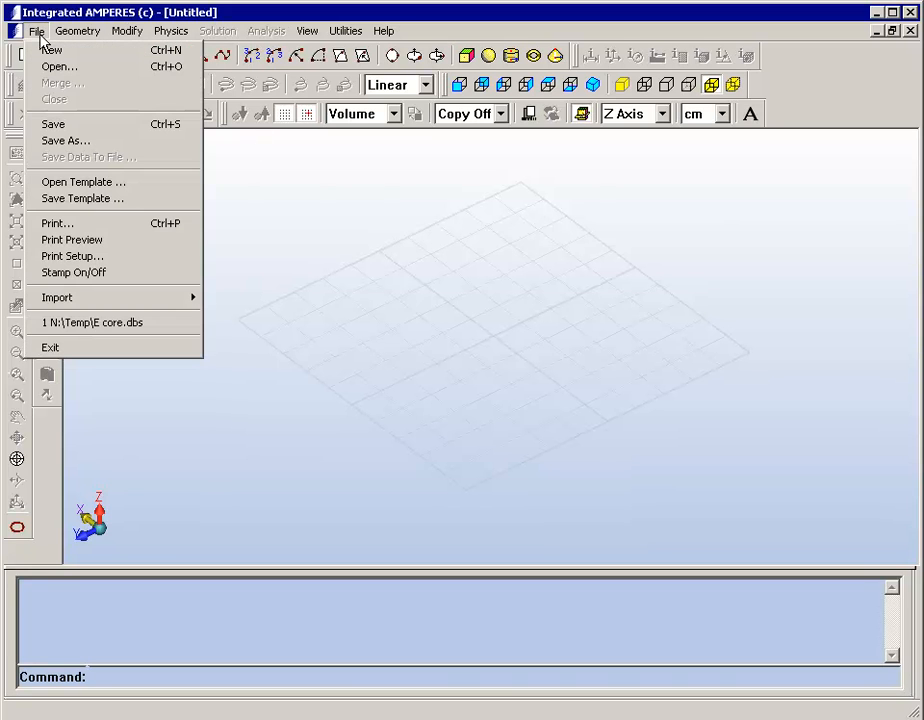
{"action": "left_click", "coordinate": [76, 30]}
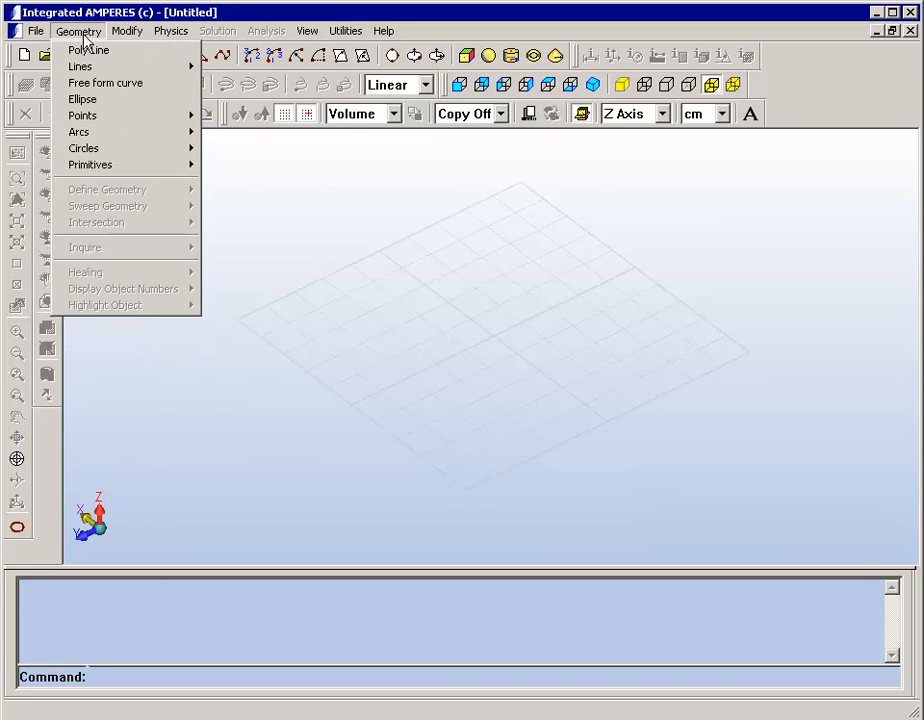
{"action": "left_click", "coordinate": [308, 30]}
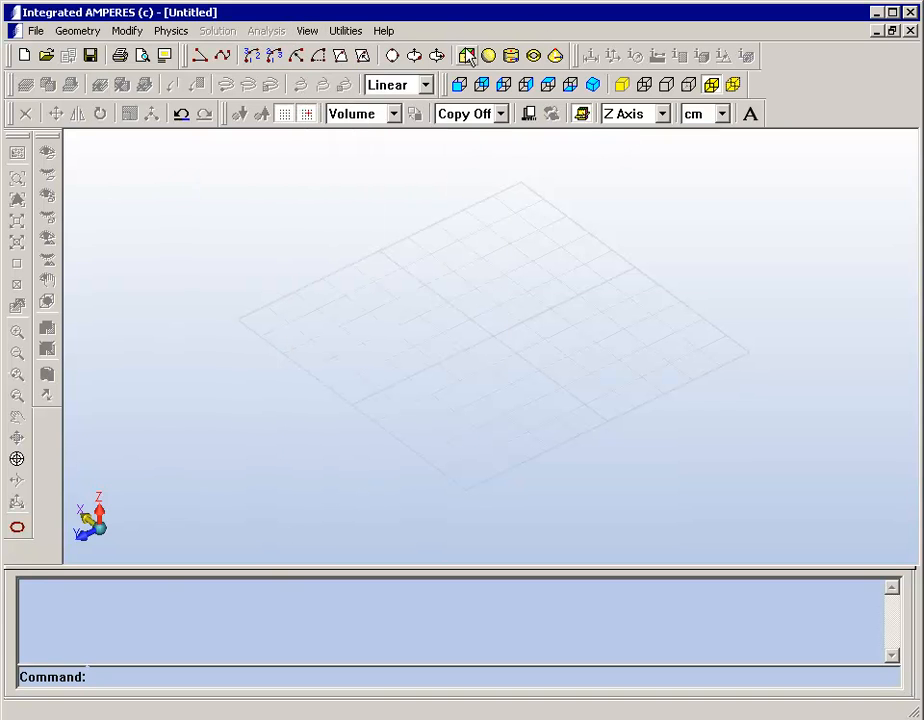
{"action": "mouse_move", "coordinate": [200, 56]}
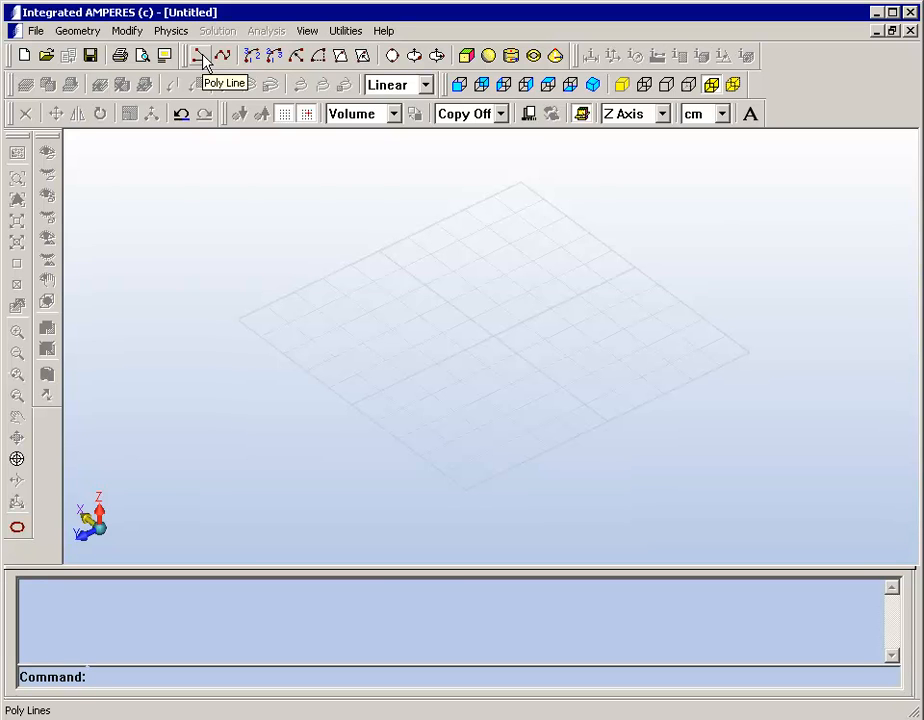
{"action": "mouse_move", "coordinate": [578, 172]}
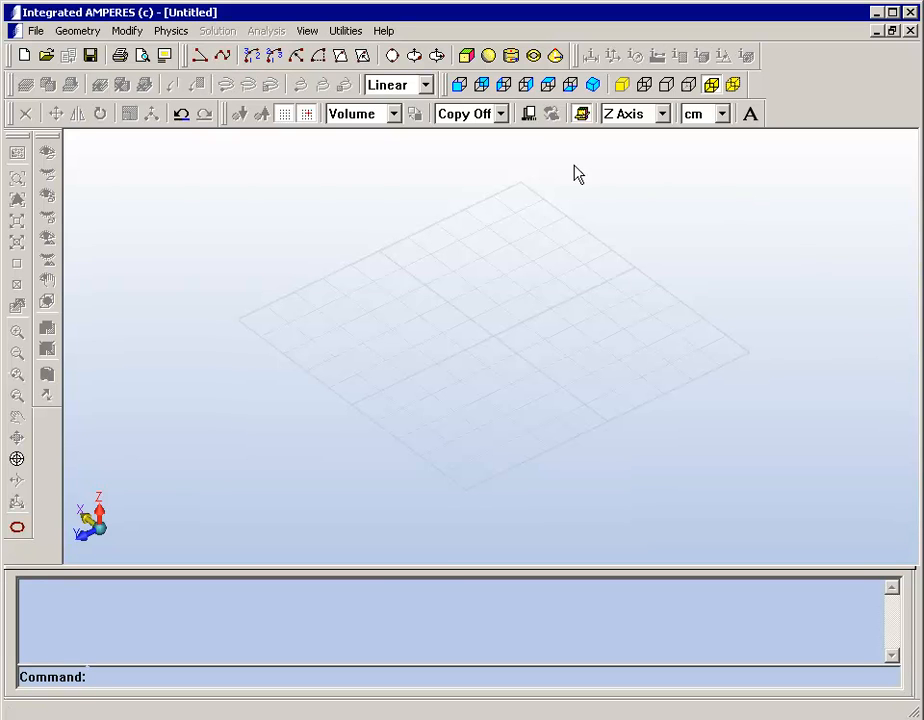
{"action": "mouse_move", "coordinate": [724, 272]}
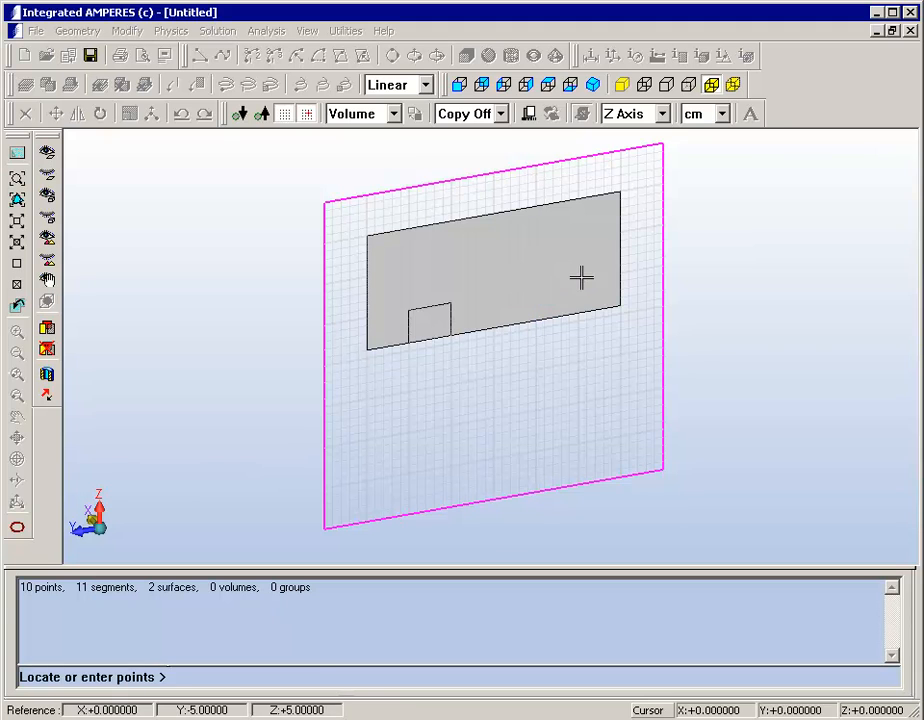
{"action": "mouse_move", "coordinate": [578, 316]}
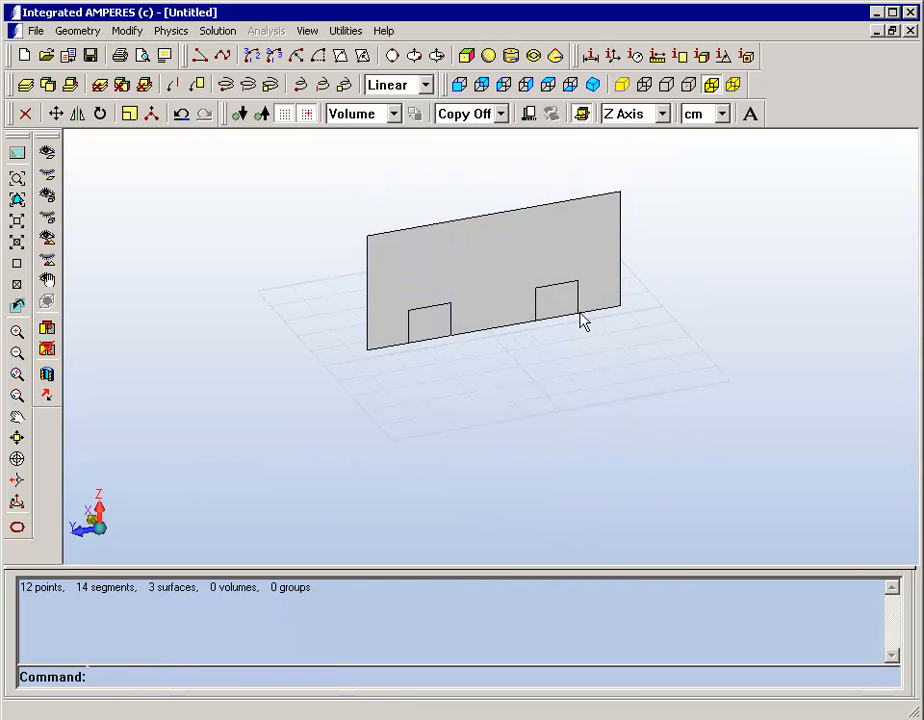
{"action": "mouse_move", "coordinate": [444, 328]}
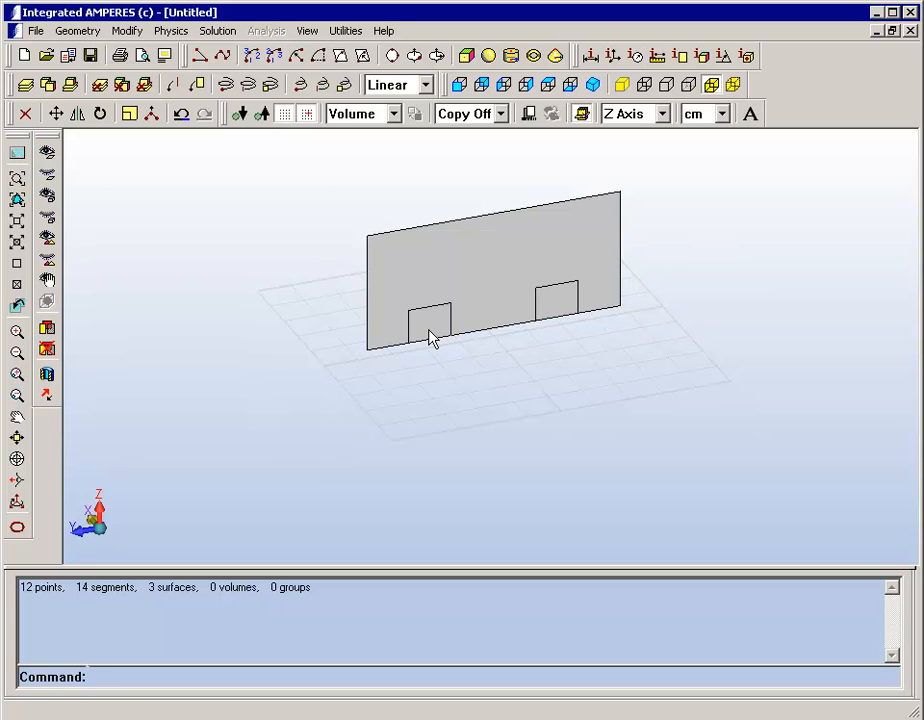
{"action": "mouse_move", "coordinate": [596, 130]}
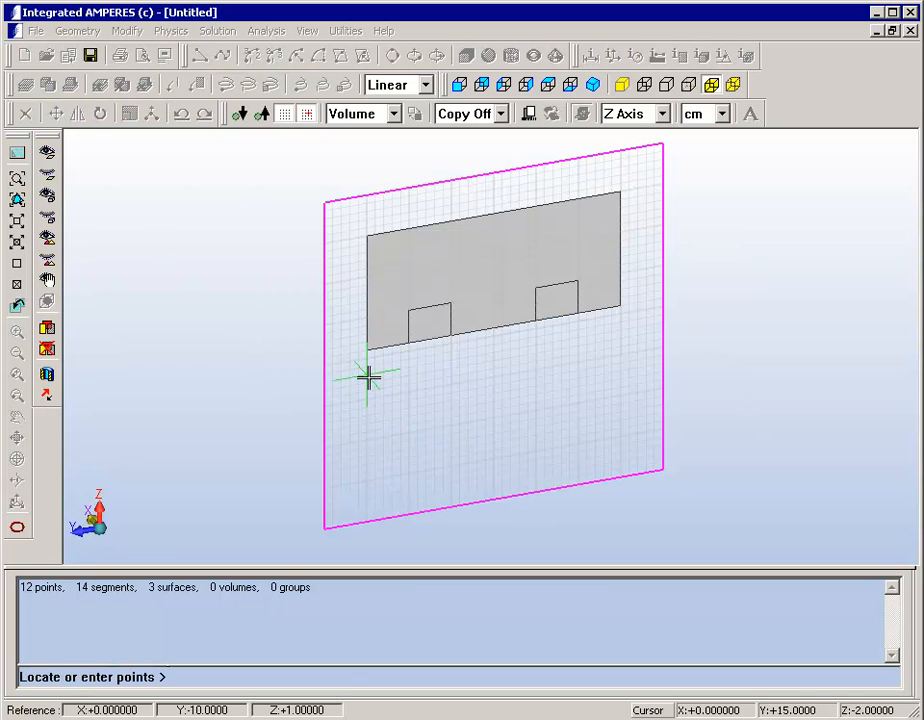
{"action": "mouse_move", "coordinate": [368, 440]}
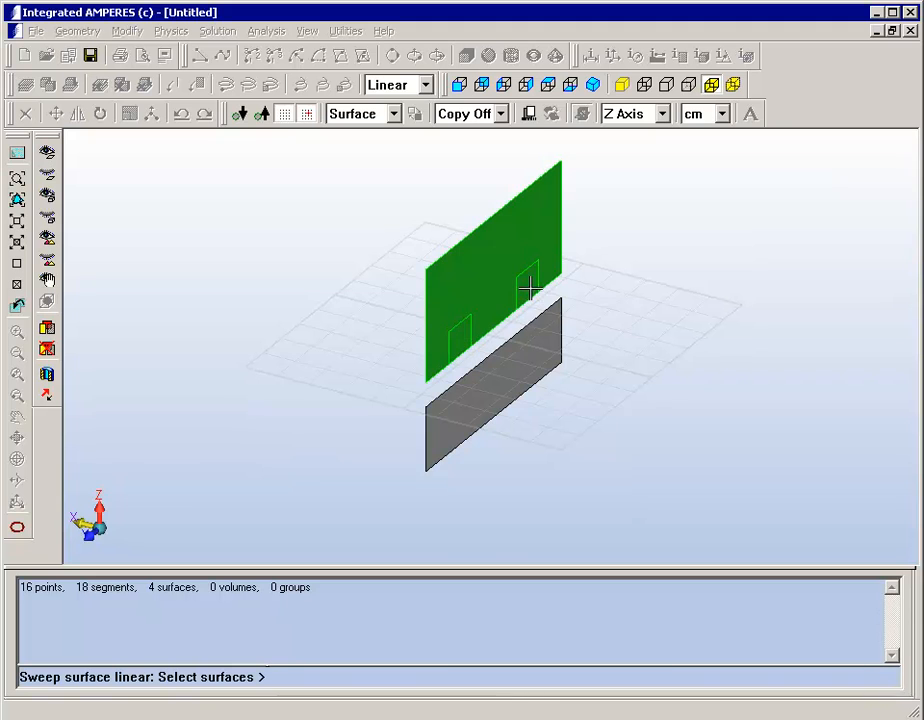
Sweep the selected profile surfaces linearly into four solid volumes and orbit to view them
{"action": "left_click", "coordinate": [494, 384]}
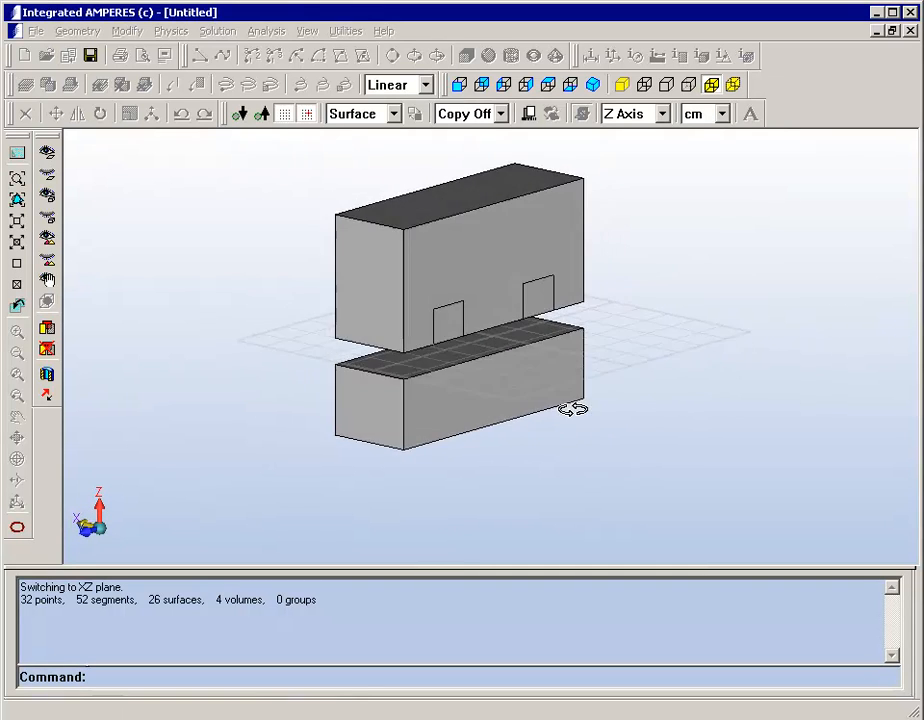
{"action": "left_click_drag", "start_coordinate": [570, 410], "coordinate": [640, 410]}
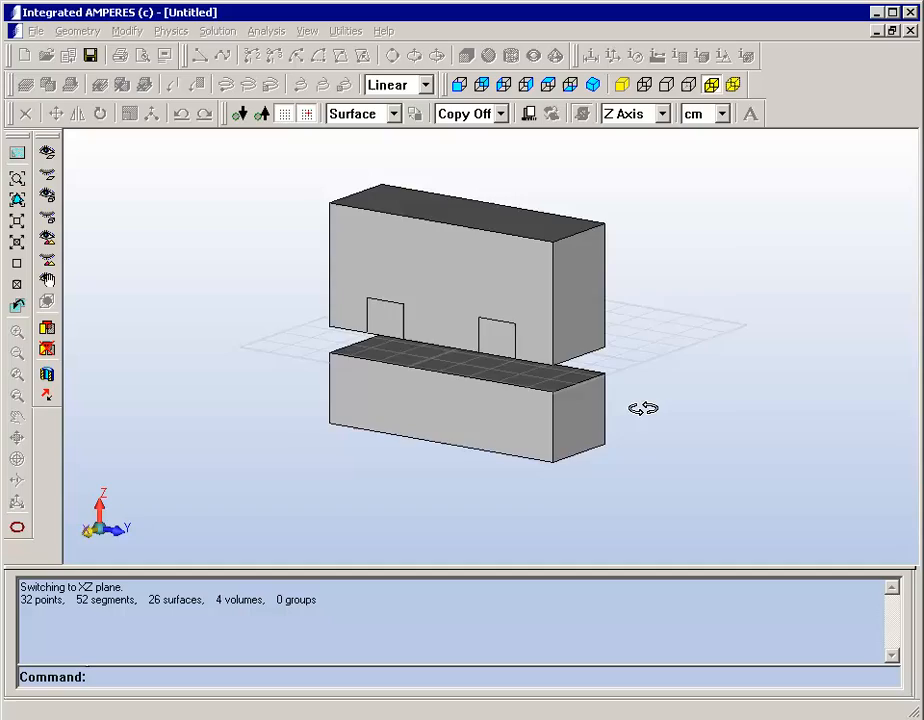